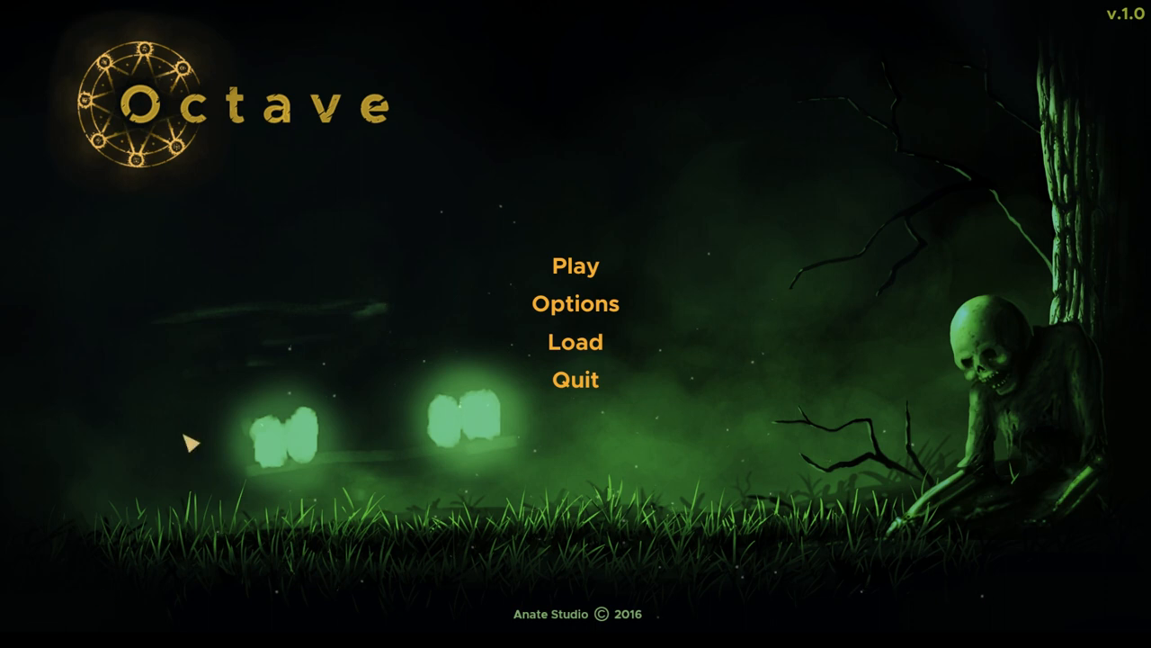
mouse_move(579, 312)
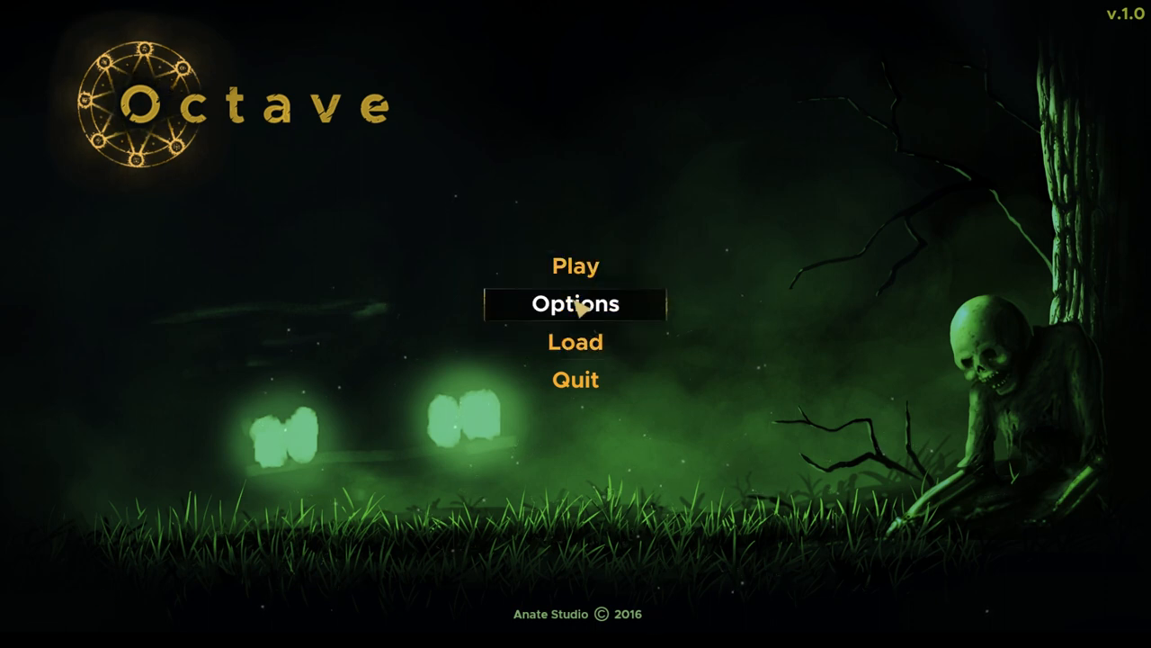
Step: Open the game settings, then leave them for the title screen
left_click(578, 303)
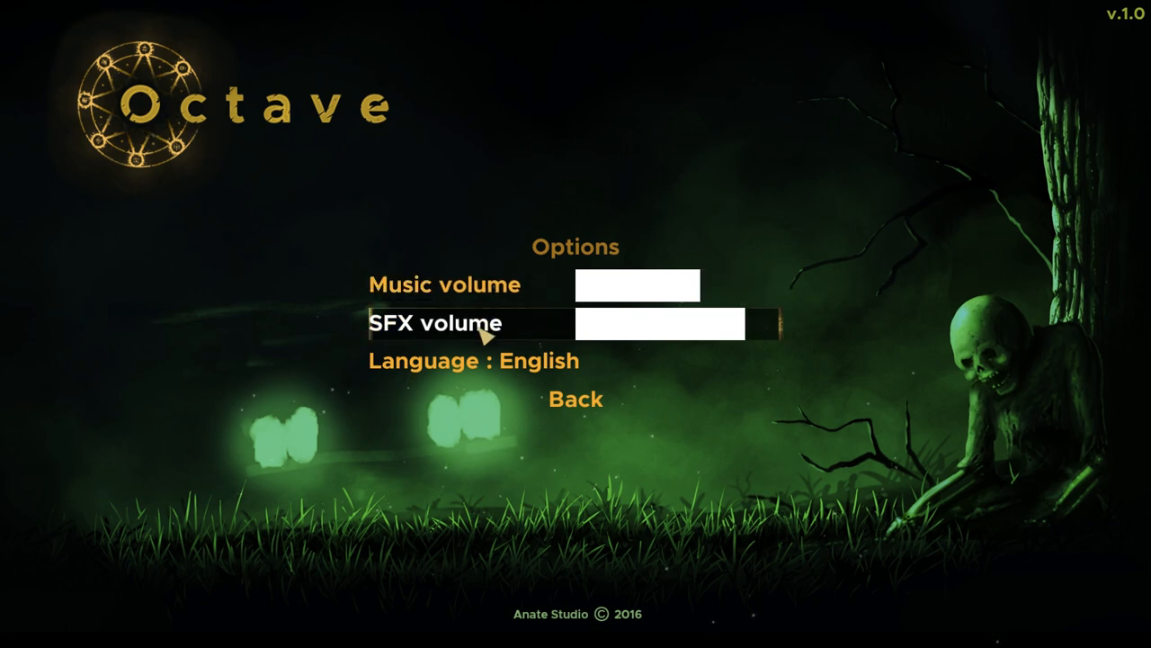
mouse_move(556, 401)
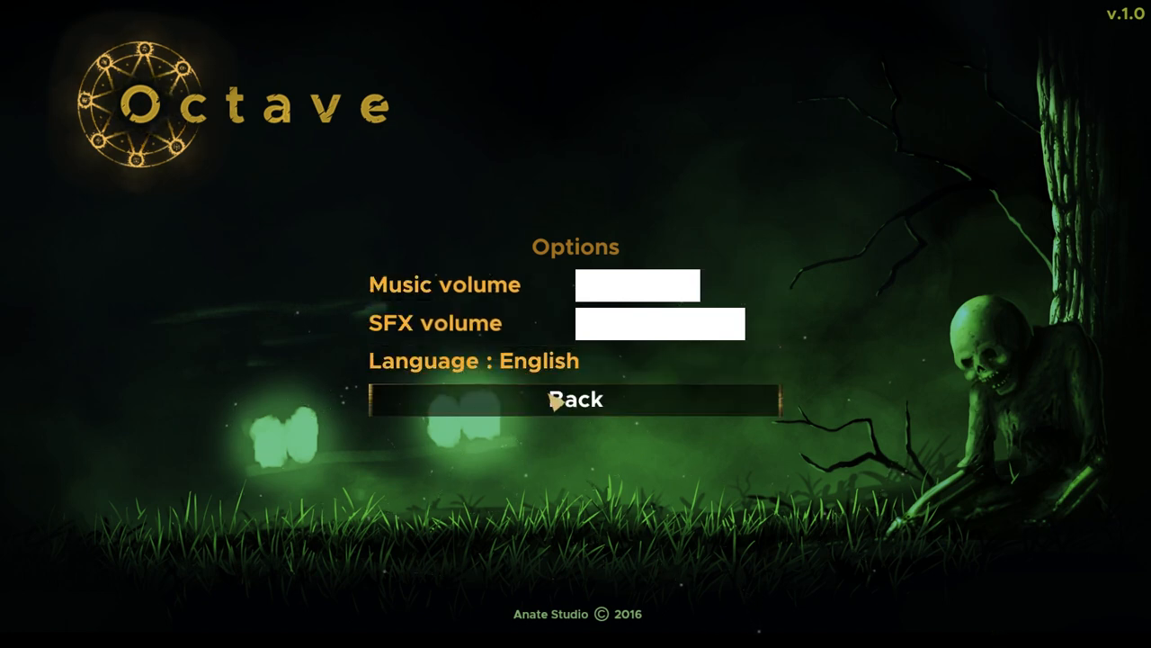
left_click(575, 400)
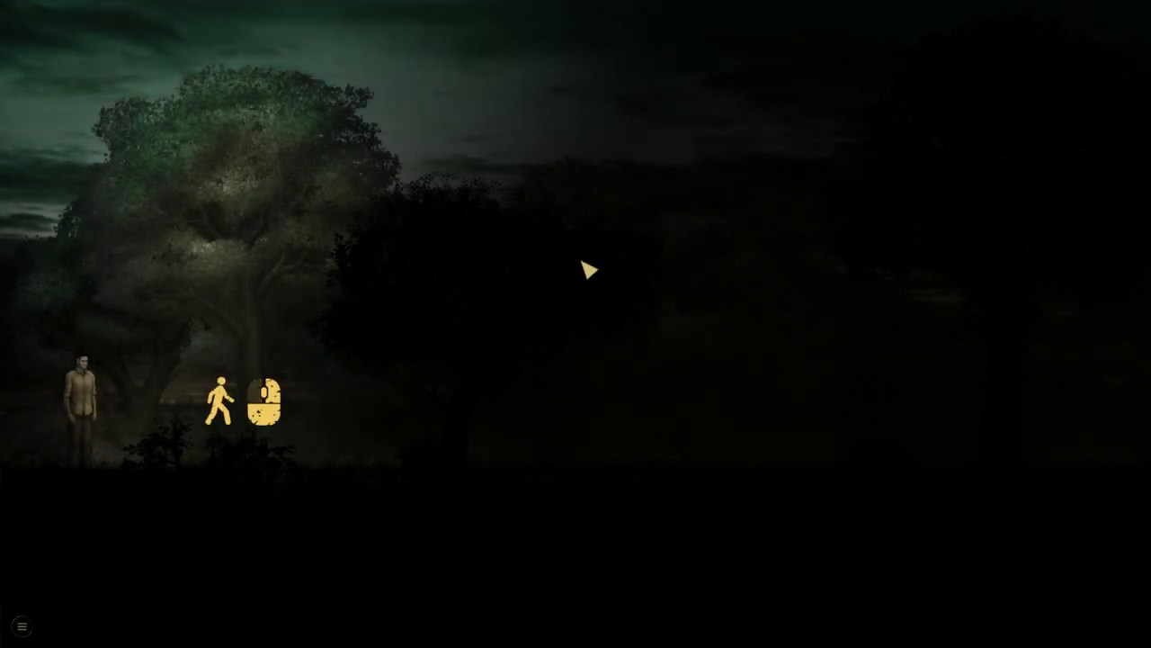
mouse_move(102, 451)
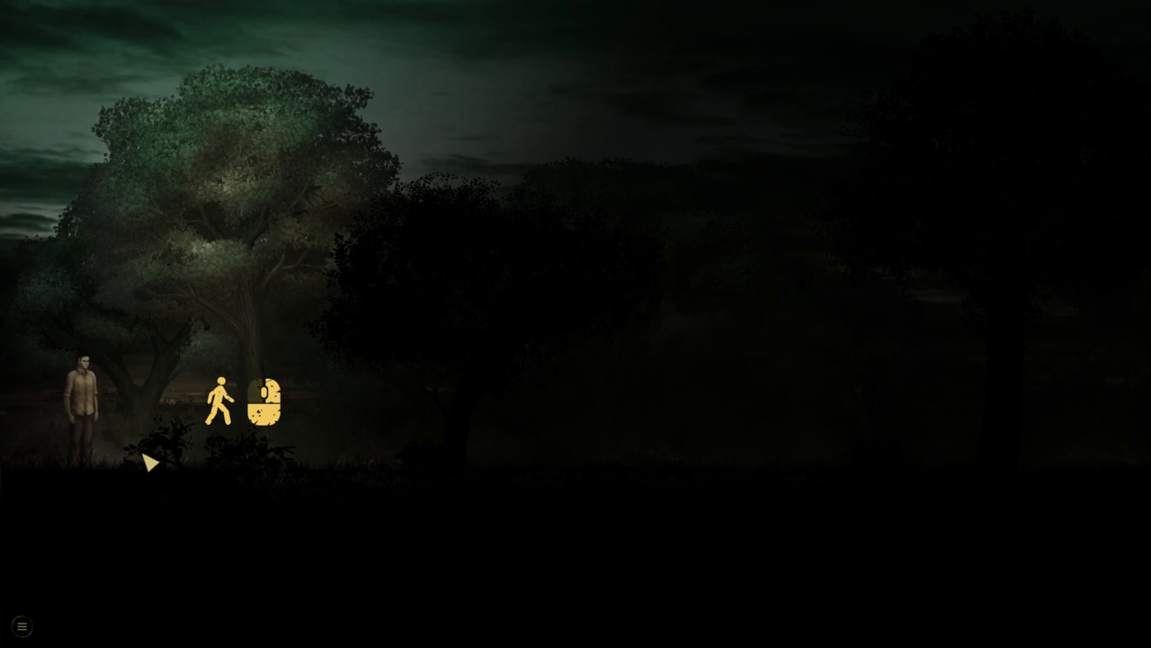
mouse_move(293, 463)
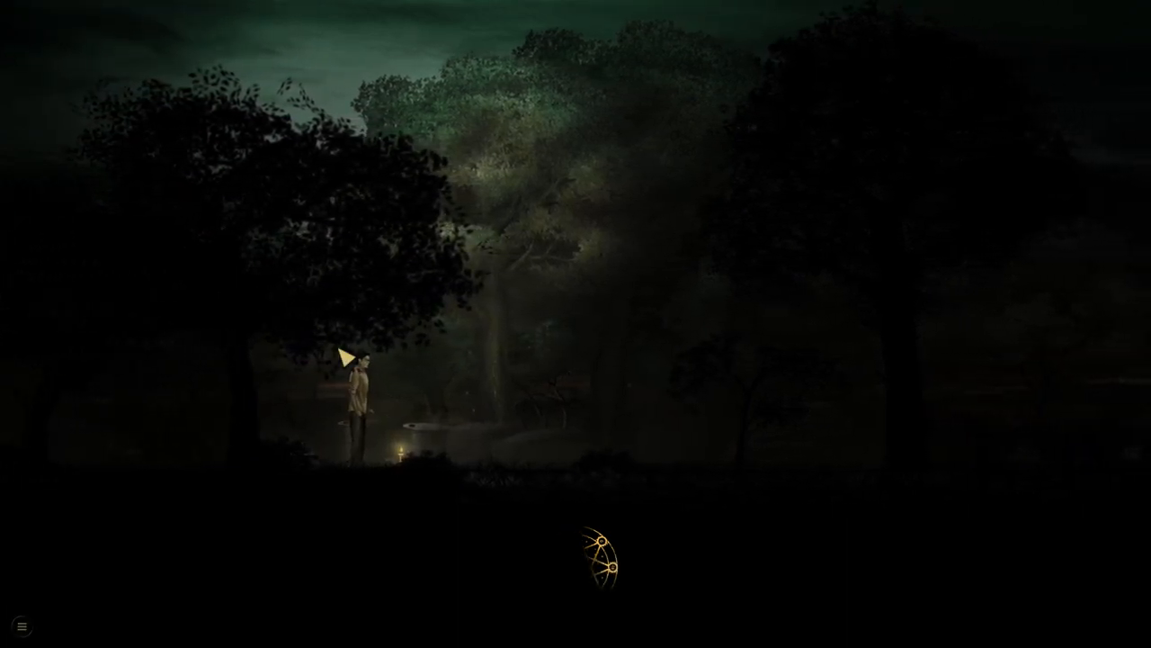
mouse_move(636, 580)
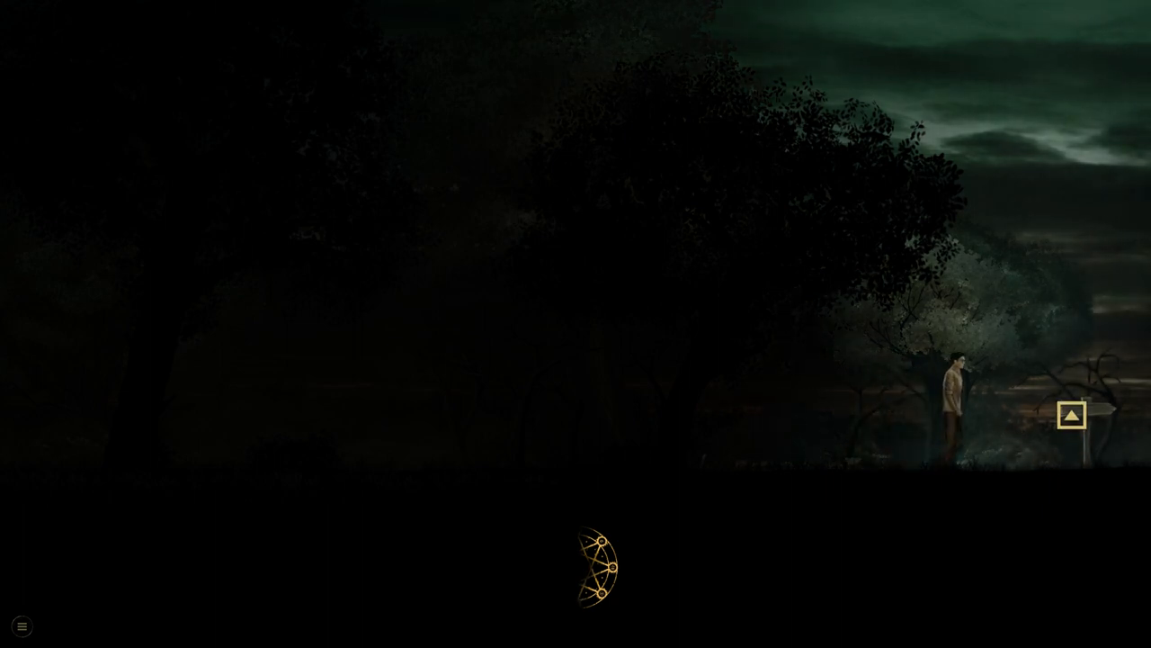
left_click(1074, 414)
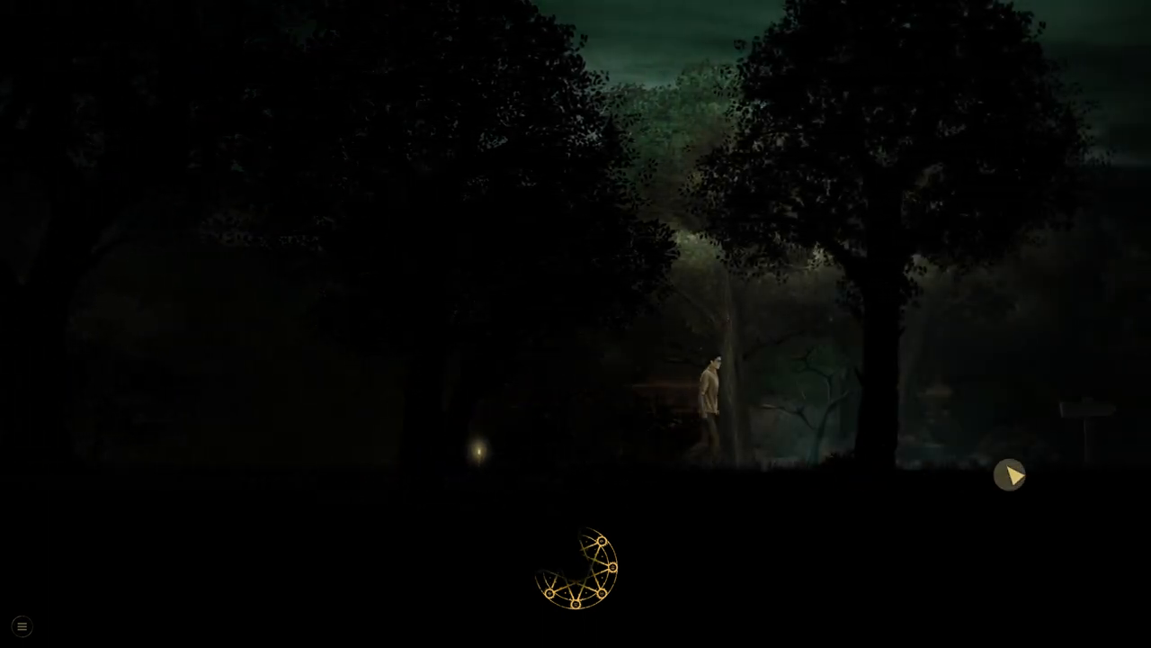
Step: Walk the man past the glowing lantern to a tree on the grassy shore
left_click(1013, 473)
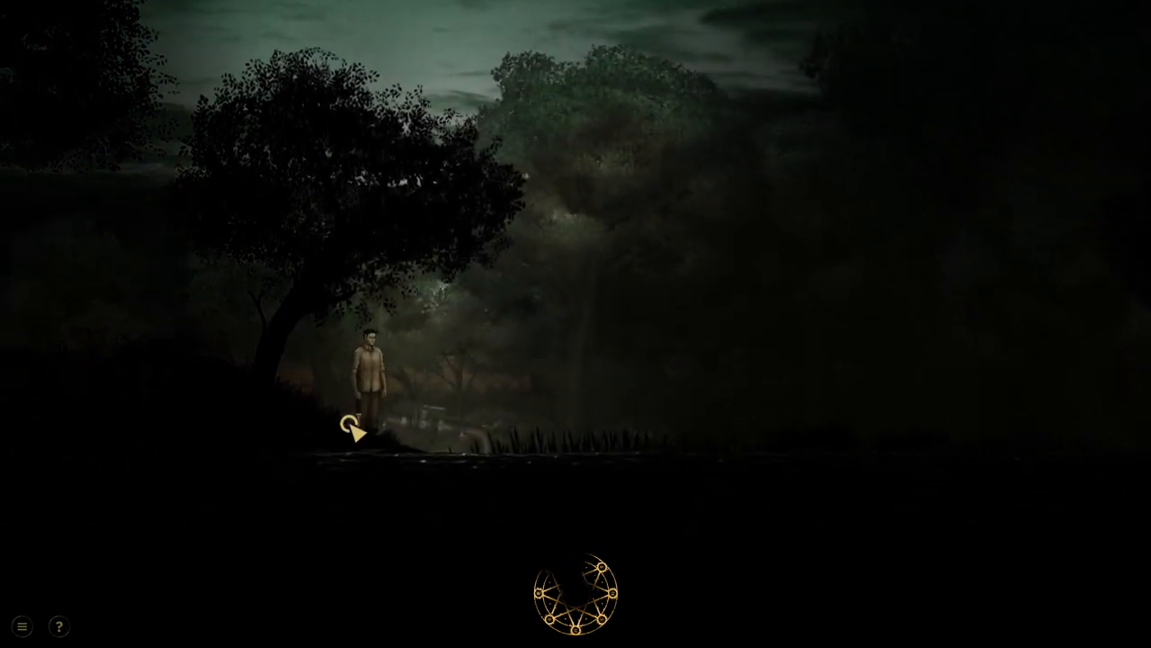
left_click(354, 439)
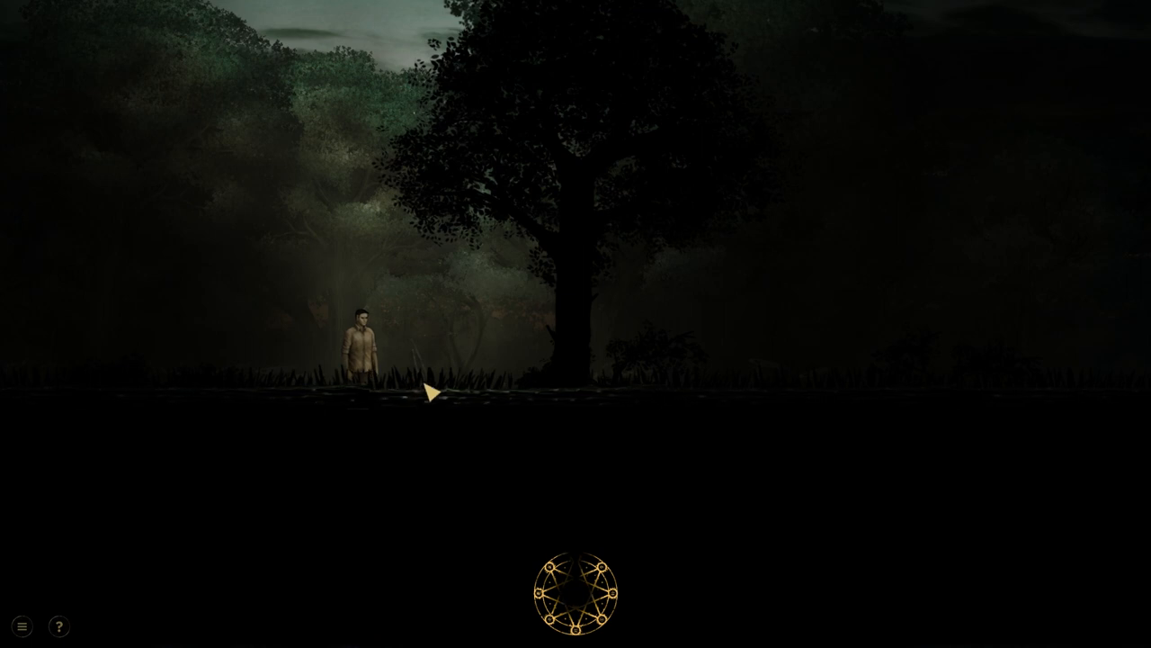
mouse_move(470, 401)
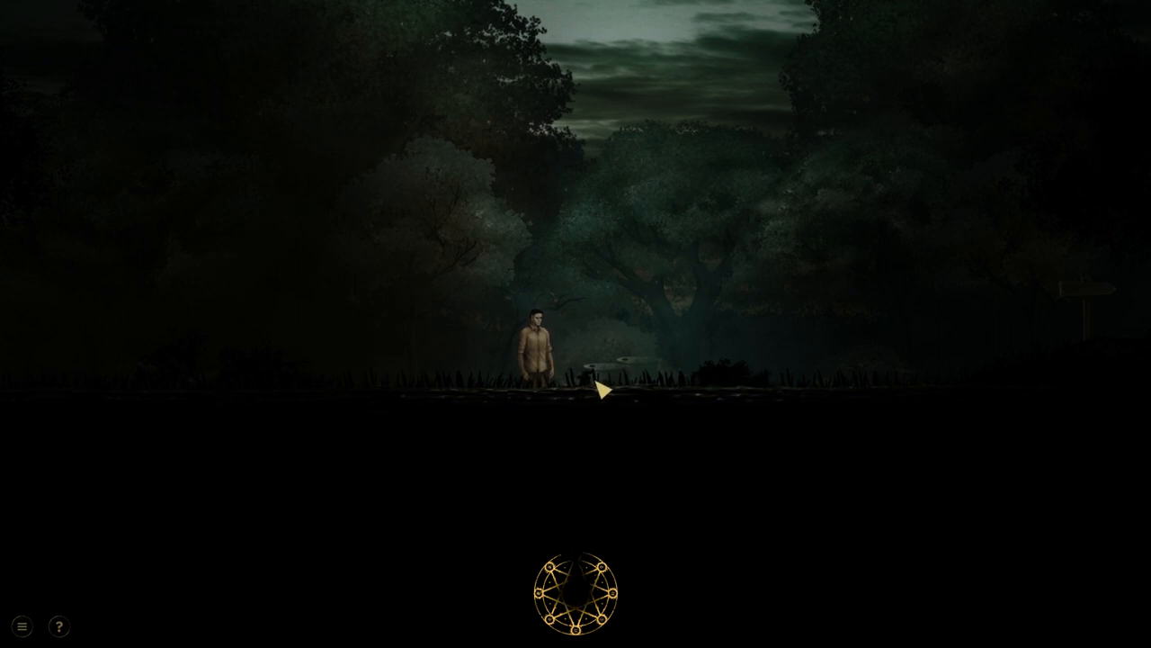
left_click(658, 433)
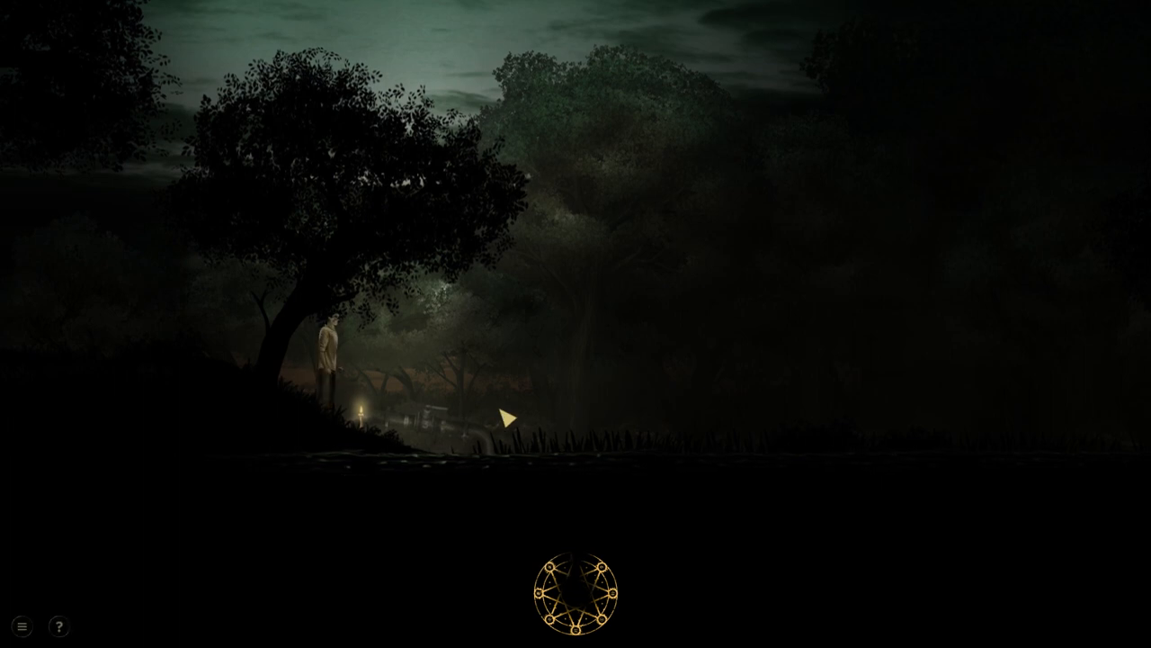
left_click(512, 418)
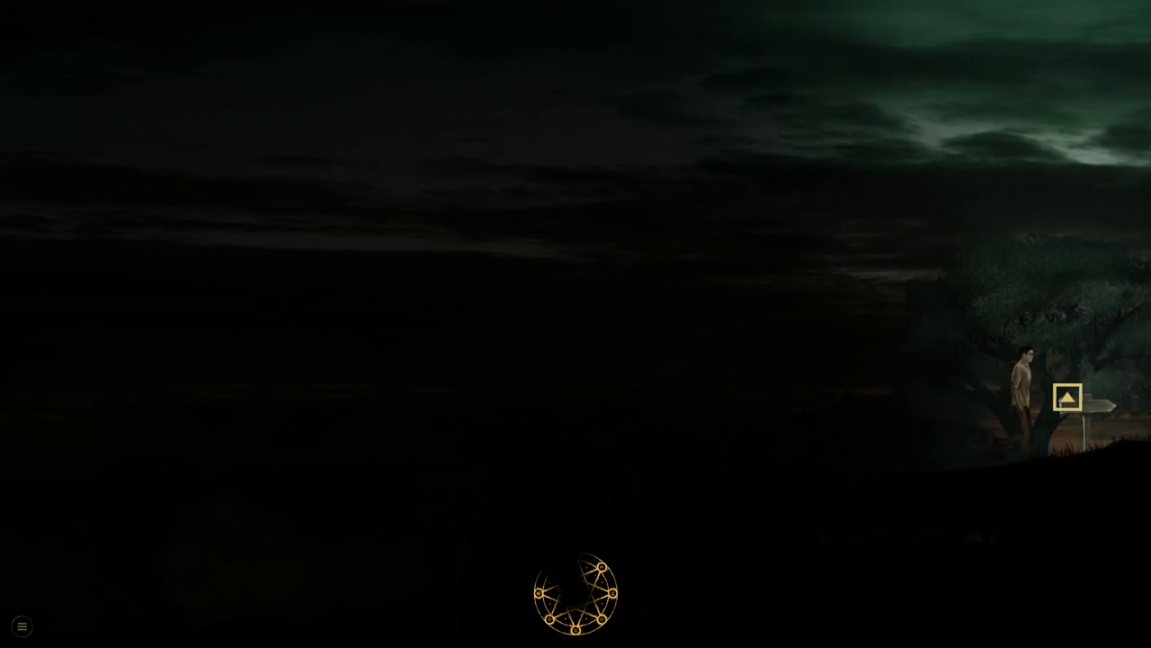
Step: Follow the path at the signpost up to the bare-treed hilltop
left_click(1065, 396)
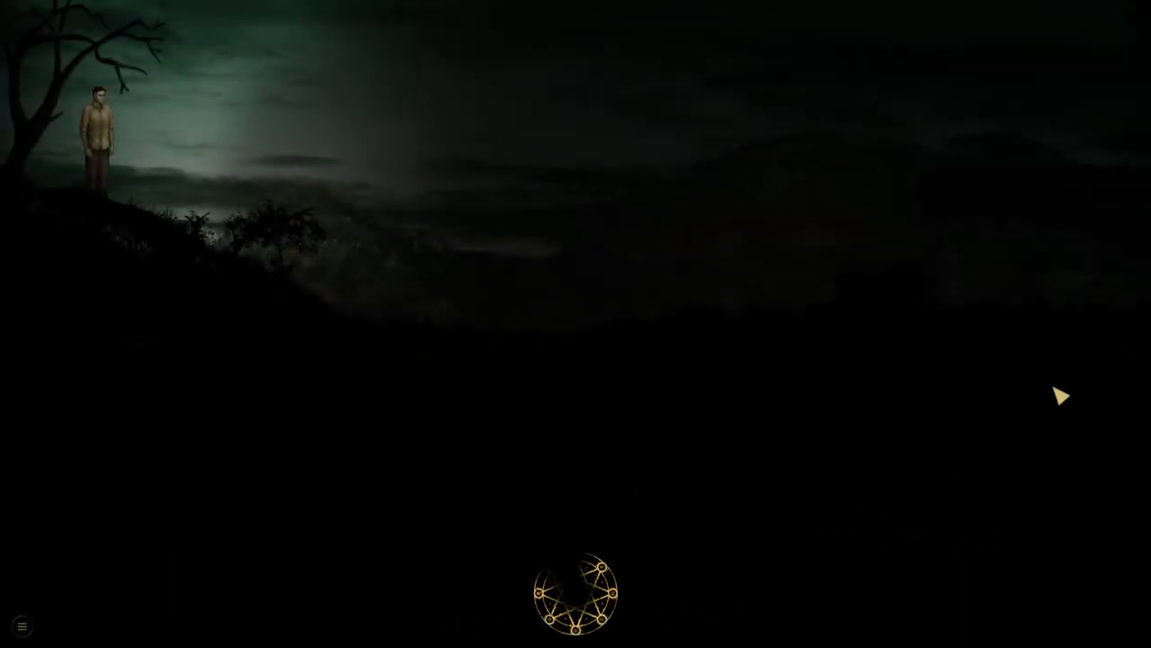
mouse_move(104, 206)
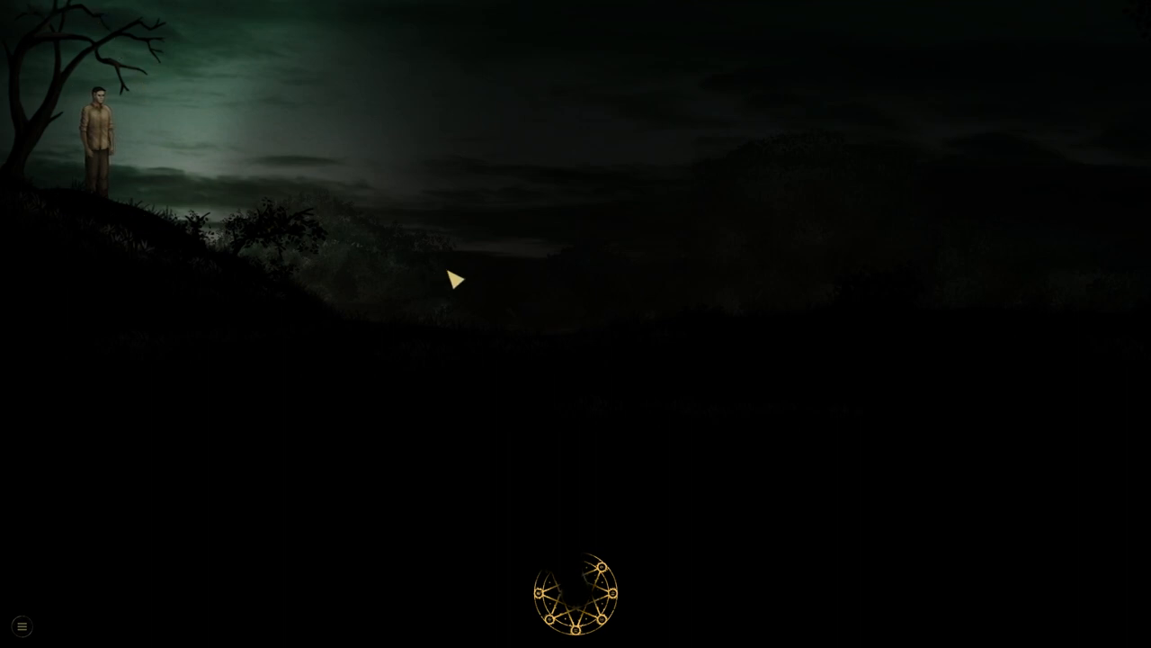
mouse_move(755, 316)
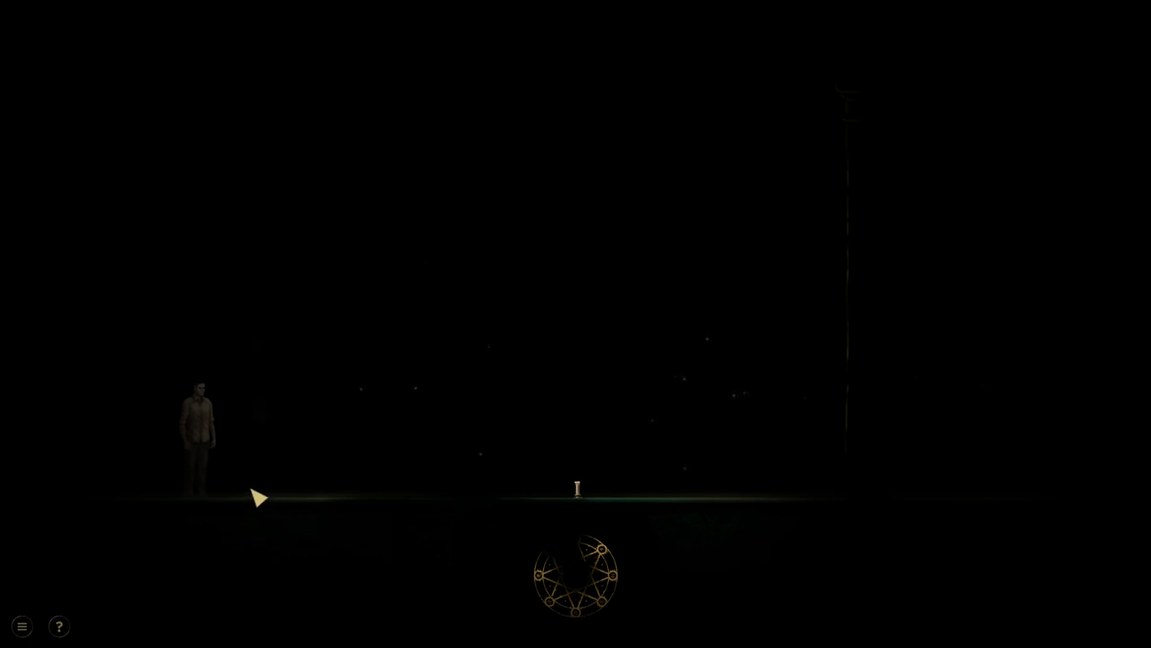
mouse_move(334, 507)
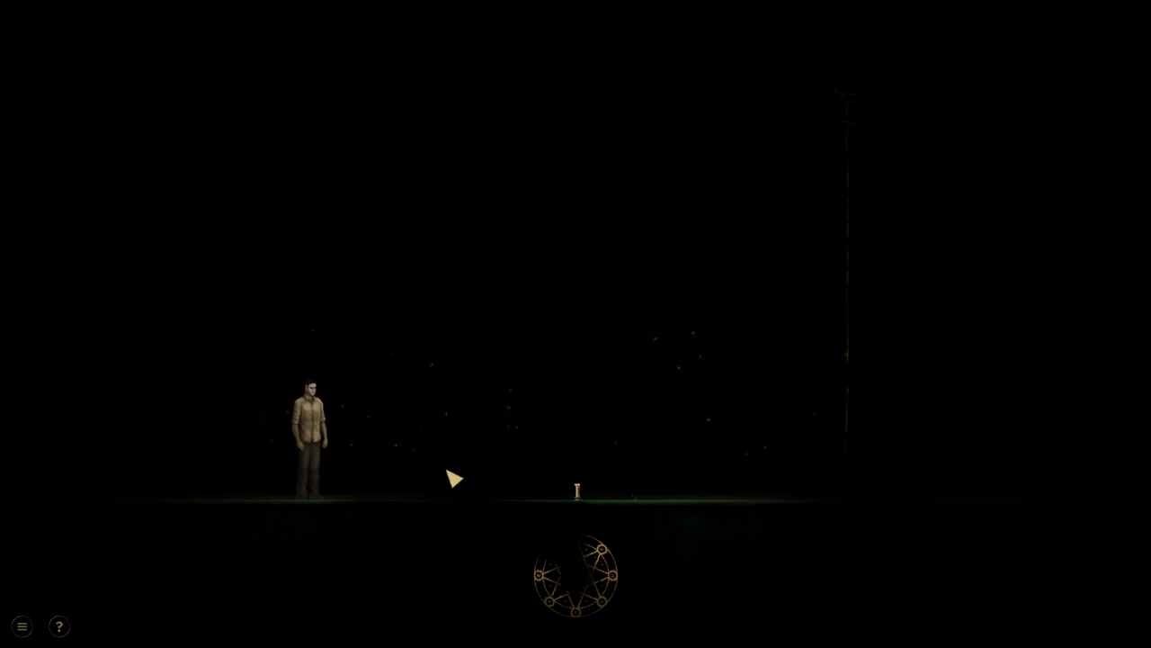
mouse_move(57, 223)
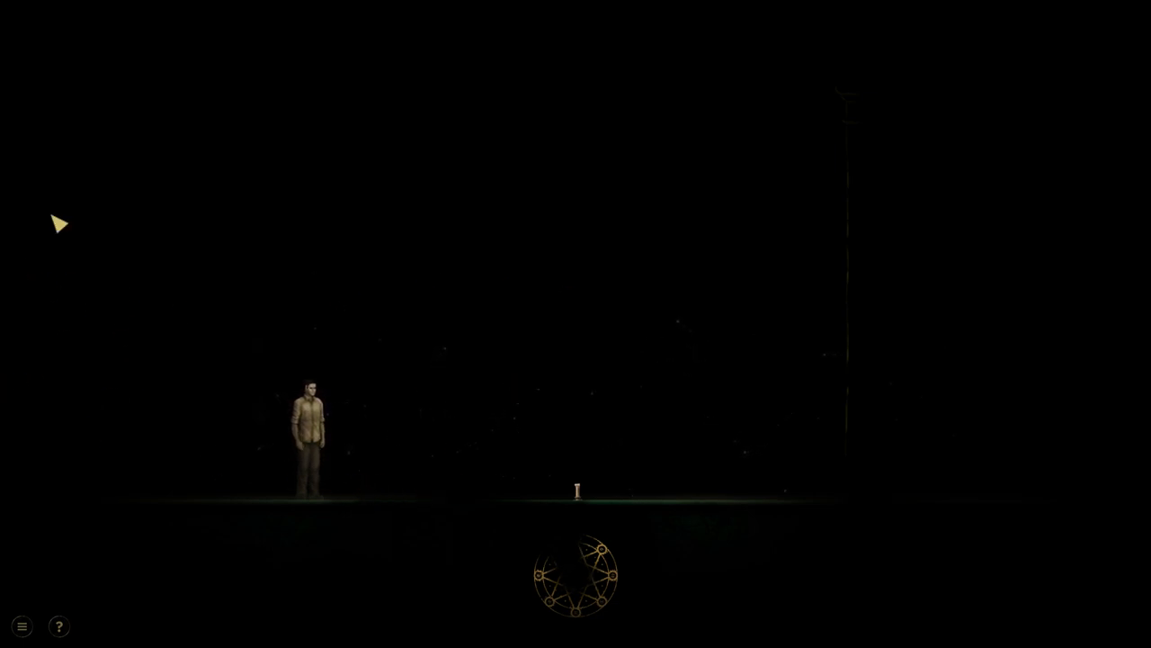
mouse_move(27, 643)
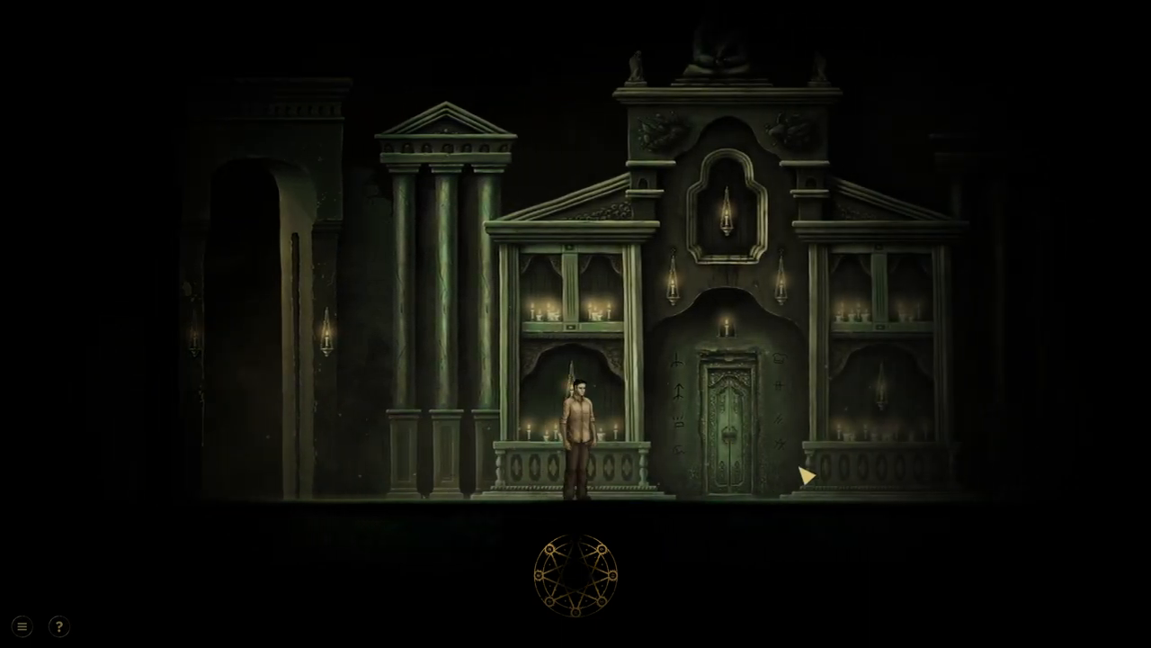
Step: Walk the man up to the pillars left of the carved temple door
left_click(809, 477)
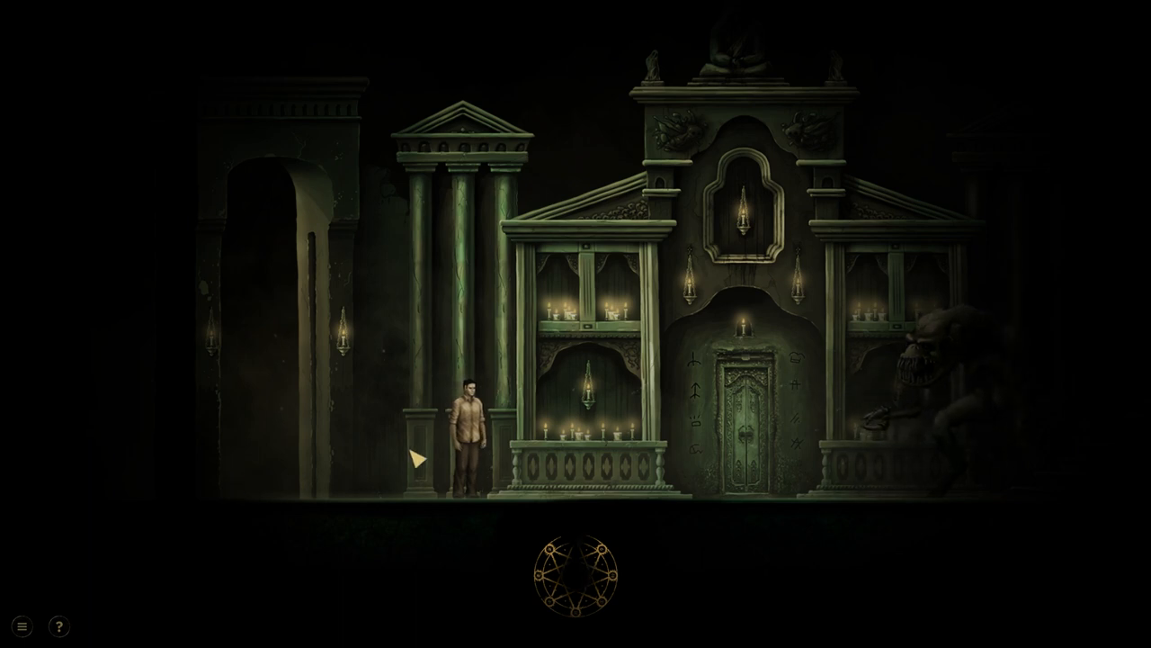
mouse_move(922, 401)
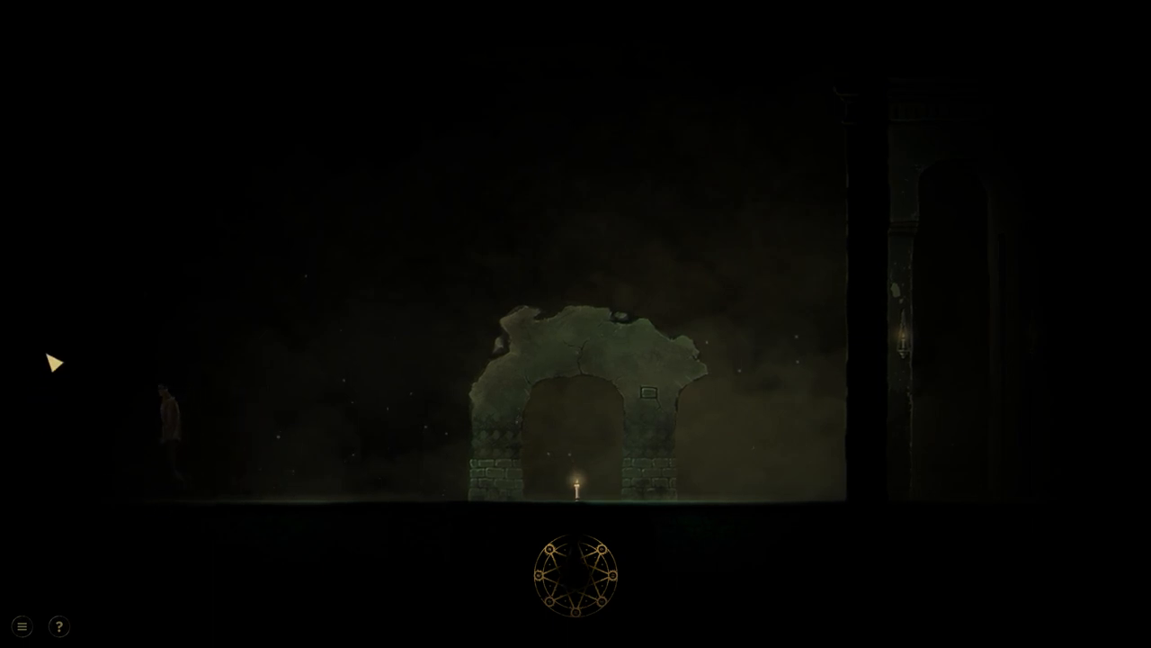
mouse_move(370, 501)
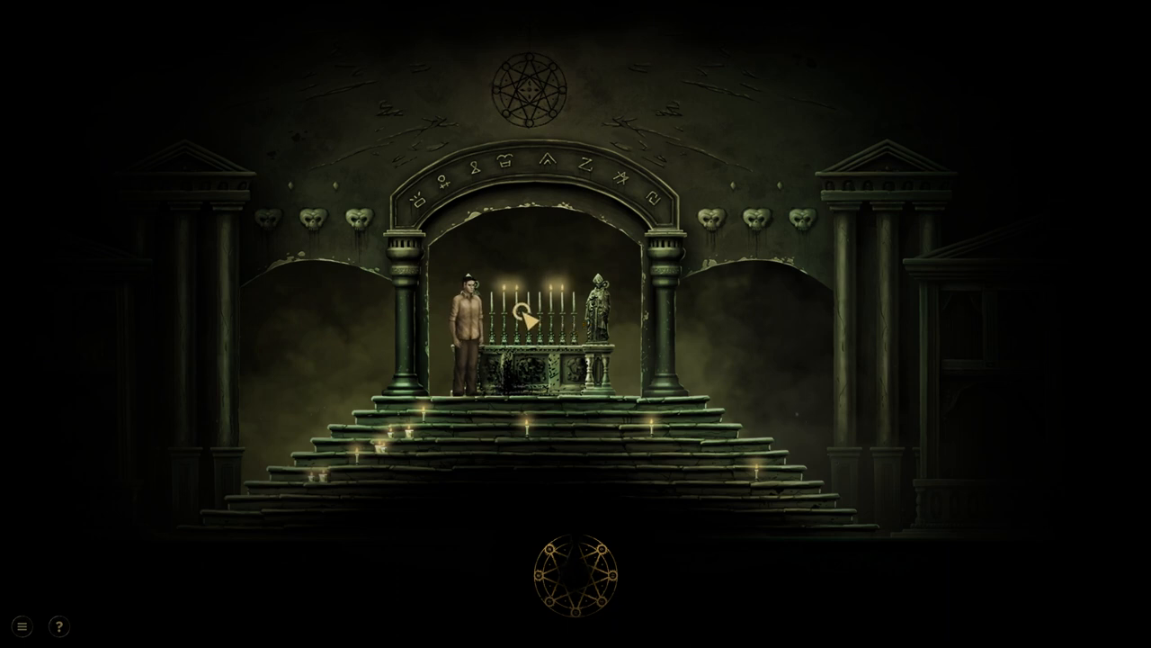
mouse_move(304, 193)
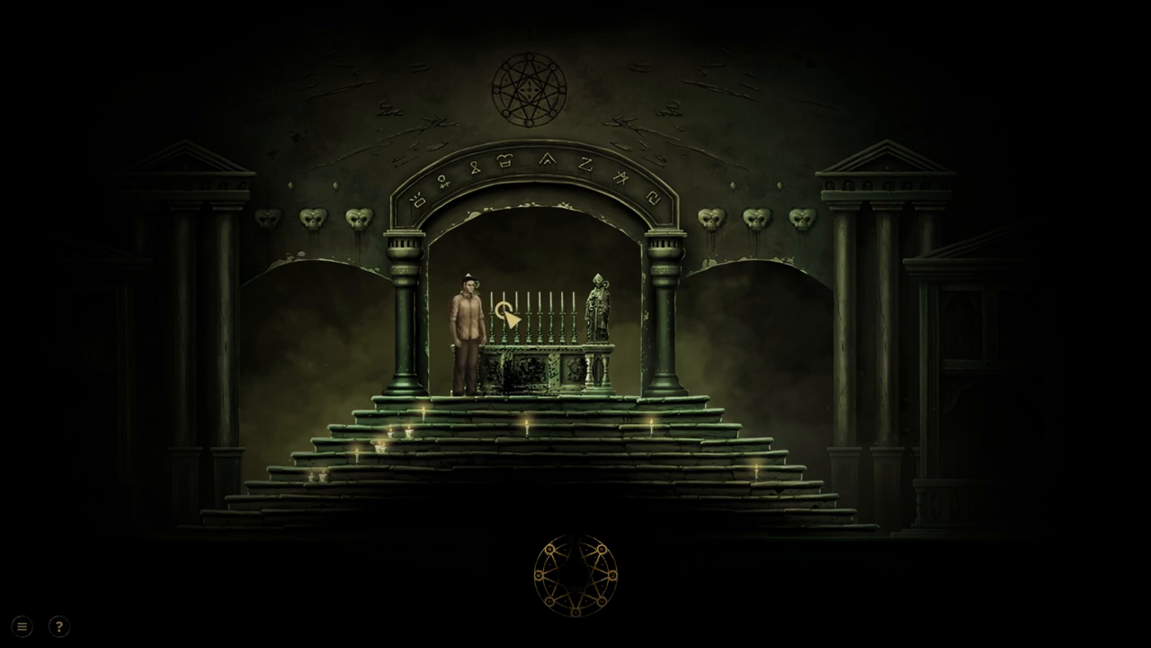
mouse_move(537, 318)
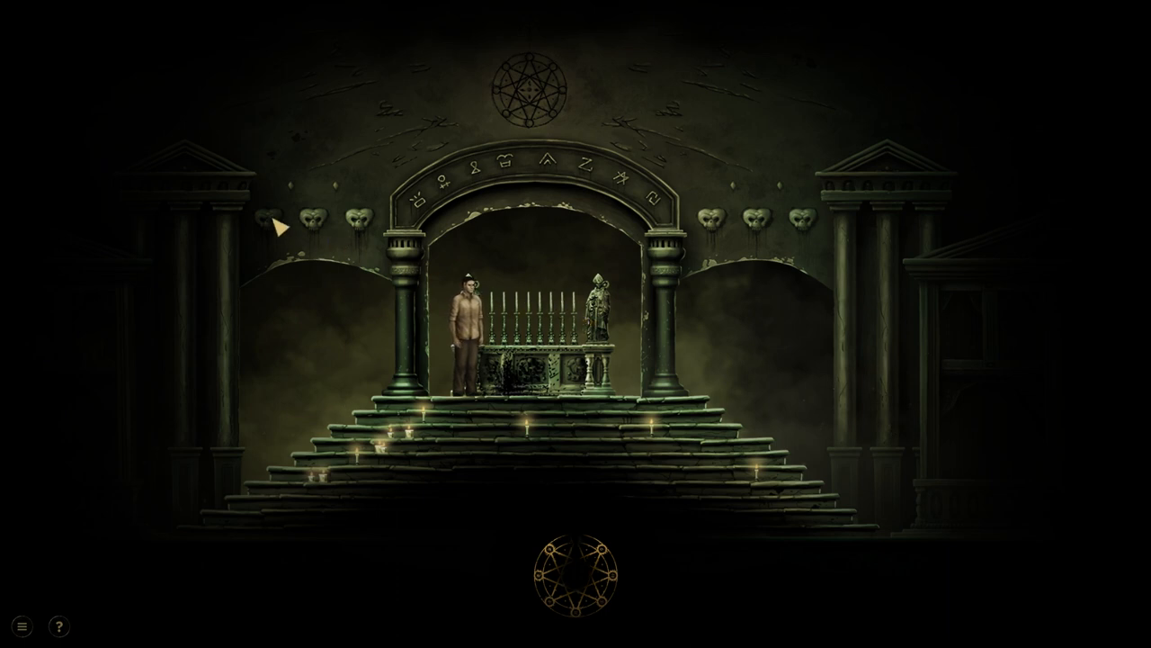
mouse_move(755, 237)
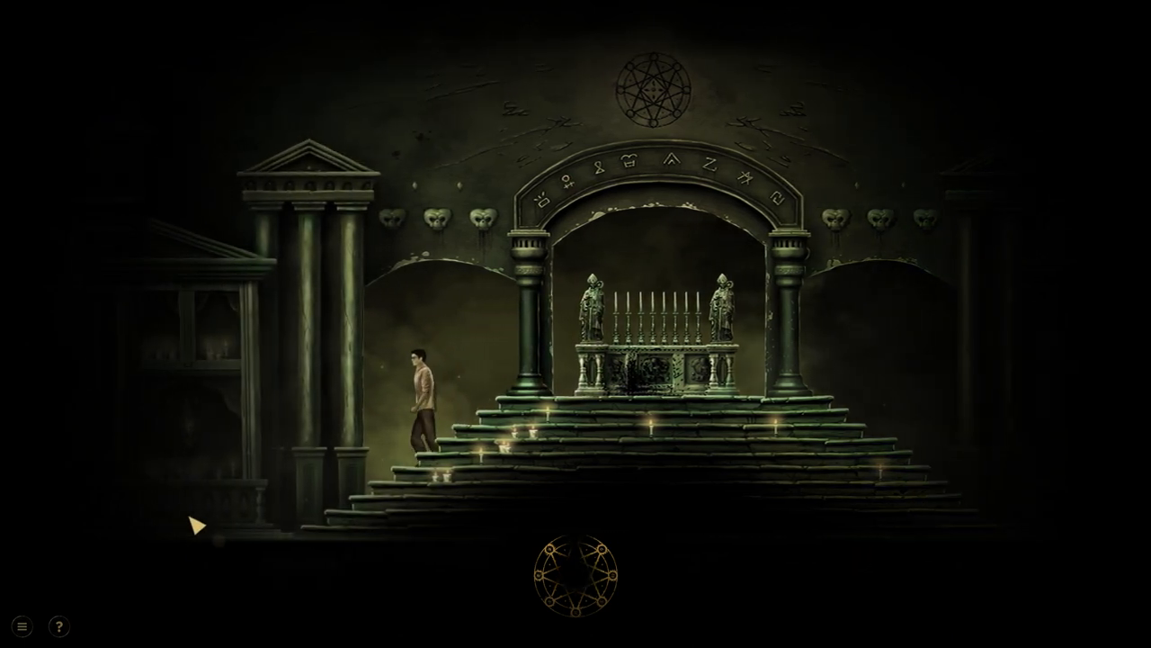
Step: Step the man down left of the altar stairs, revealing a second statue
left_click(196, 524)
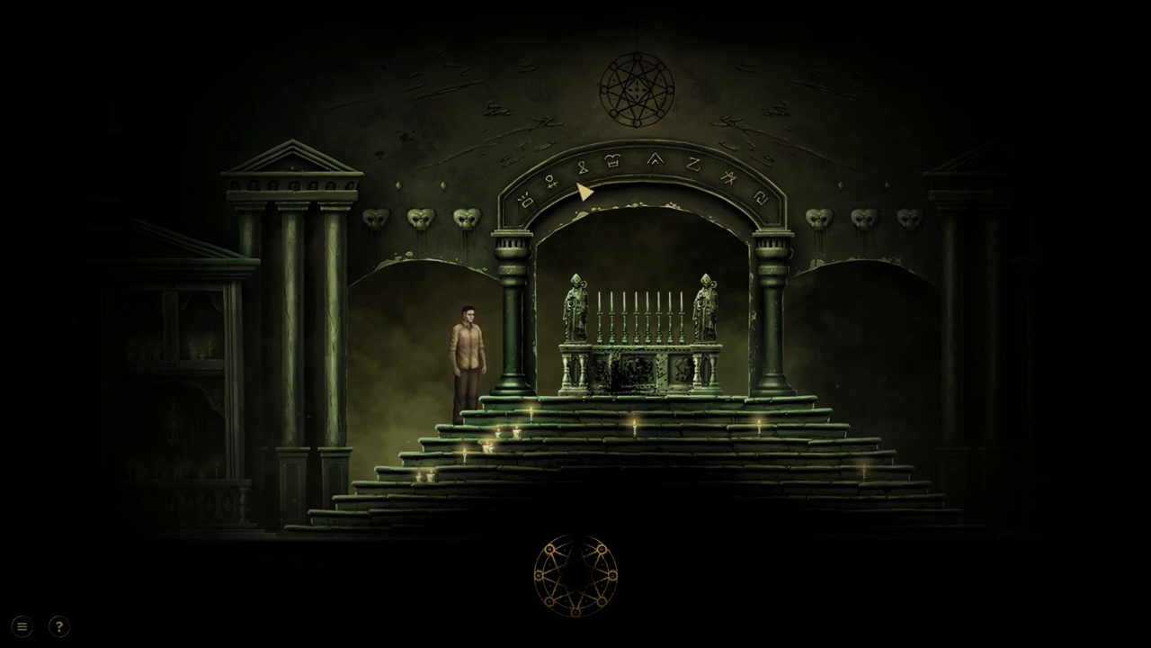
mouse_move(612, 319)
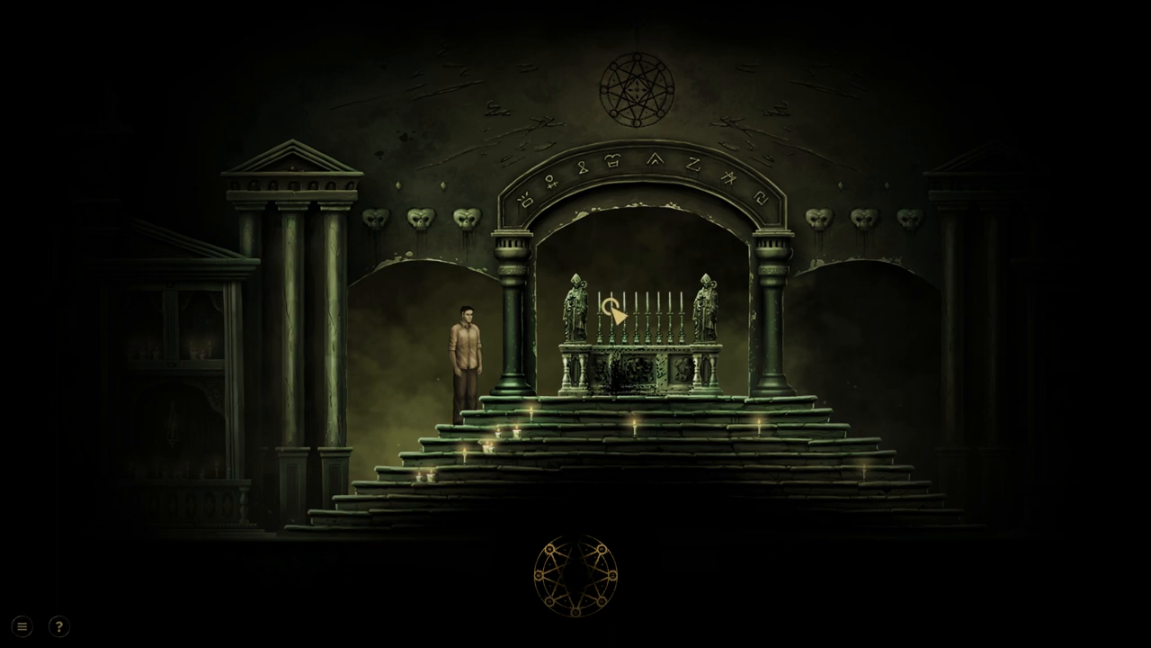
mouse_move(330, 486)
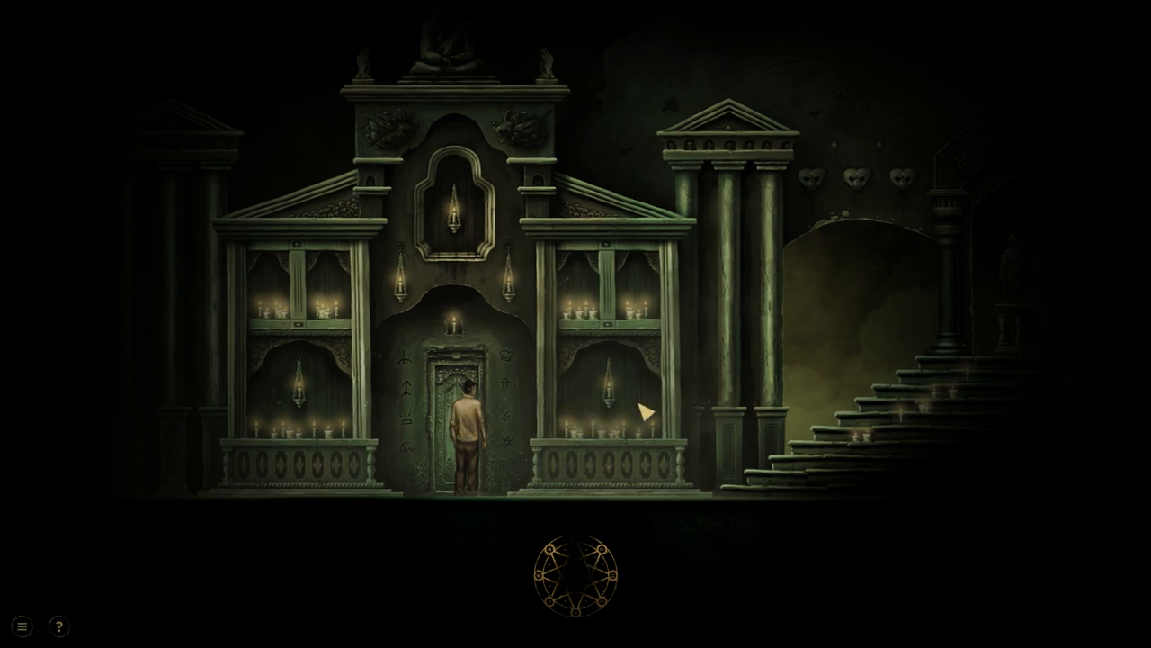
mouse_move(599, 439)
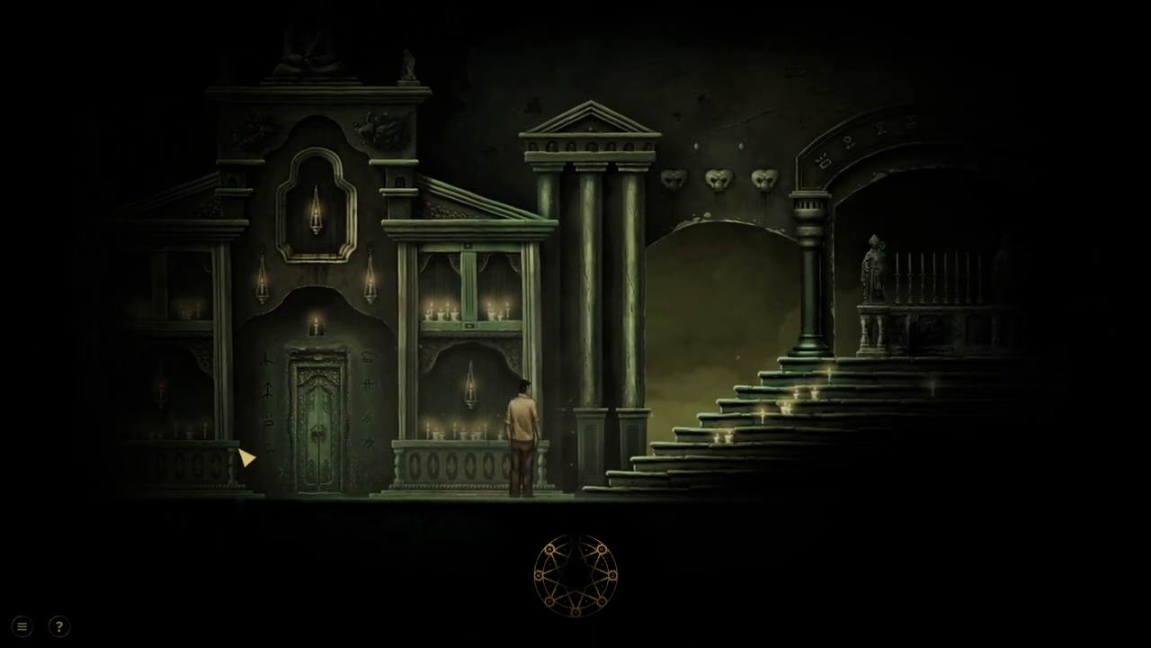
Step: Walk the man from the shrine back up atop the stepped altar
left_click(246, 459)
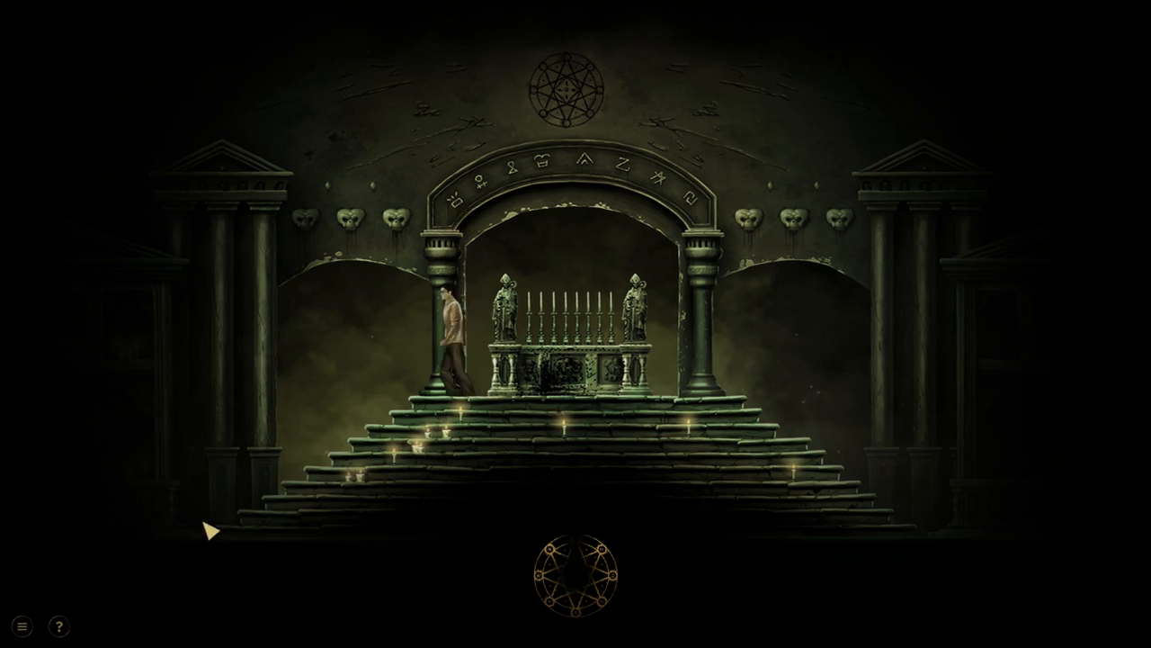
Step: Send the man down the left side of the altar steps toward the shrine
left_click(205, 531)
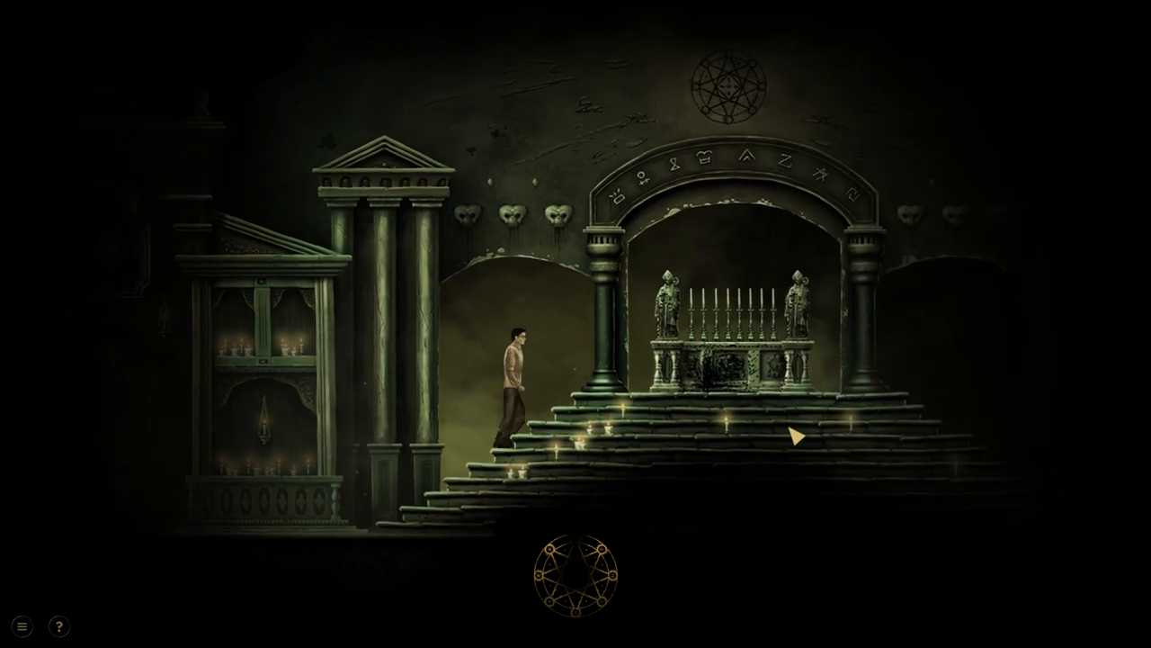
Step: Walk the man up to the altar's left end beside the candle row
left_click(798, 435)
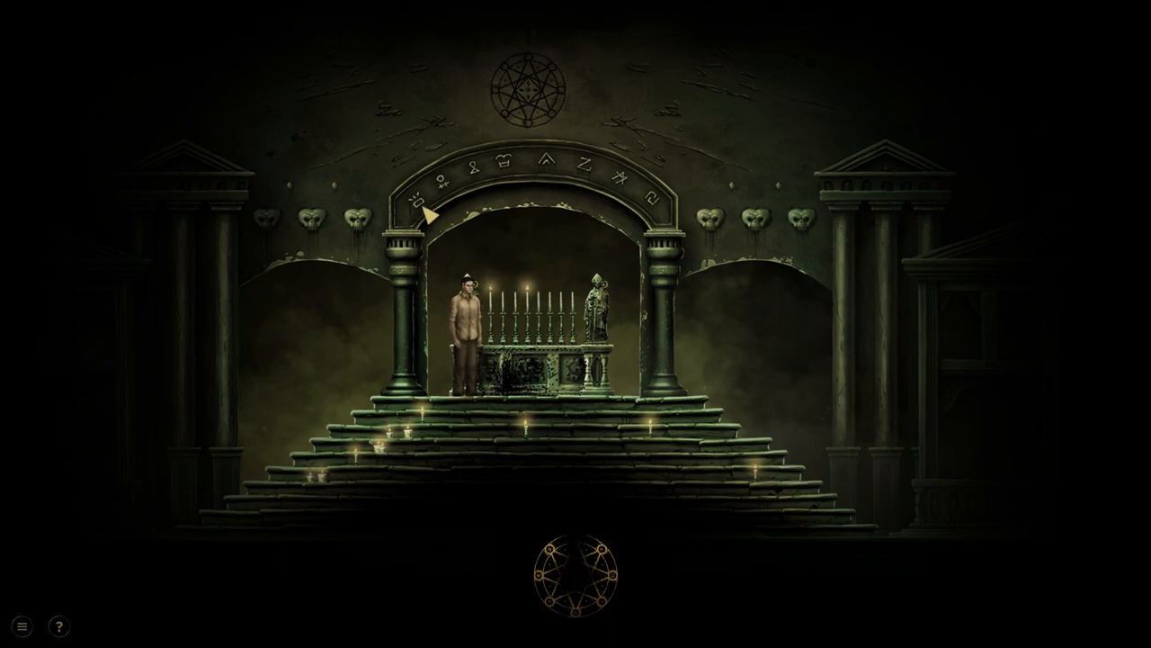
mouse_move(510, 186)
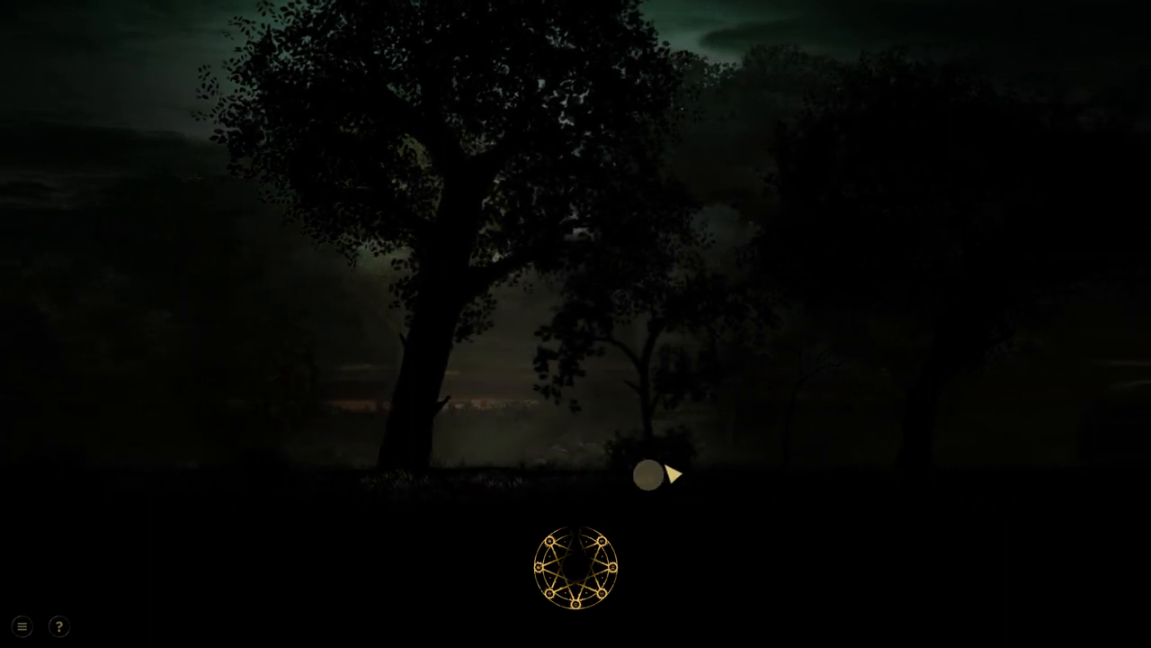
Step: Exit the temple and walk on through the dark forest to the house porch
left_click(653, 479)
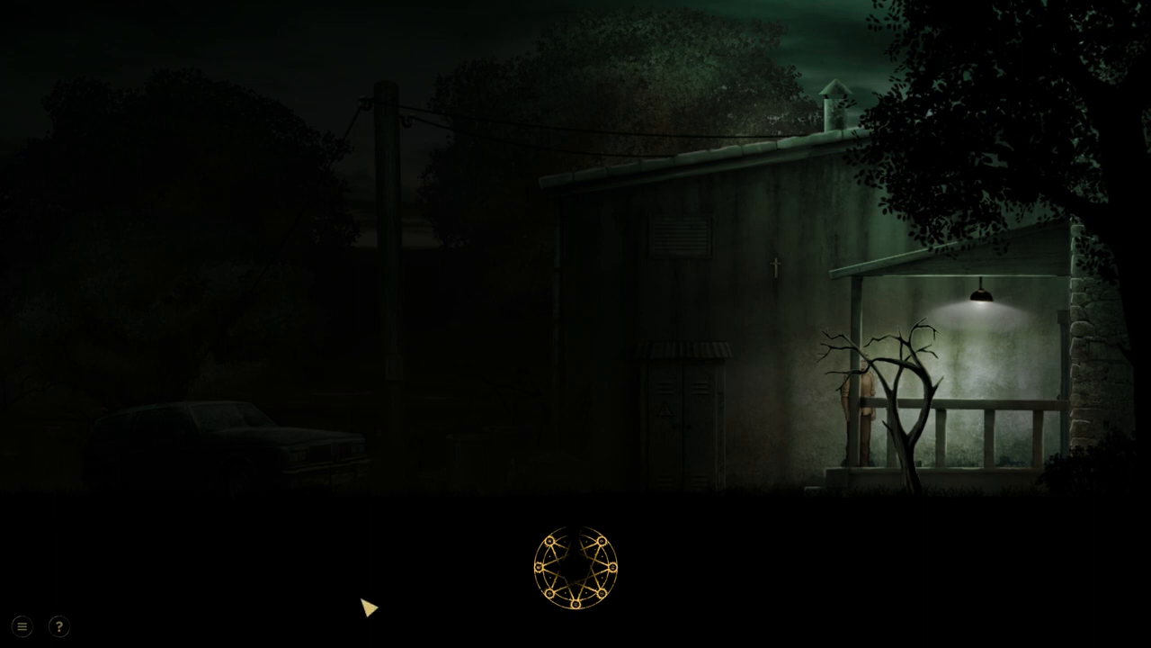
mouse_move(46, 621)
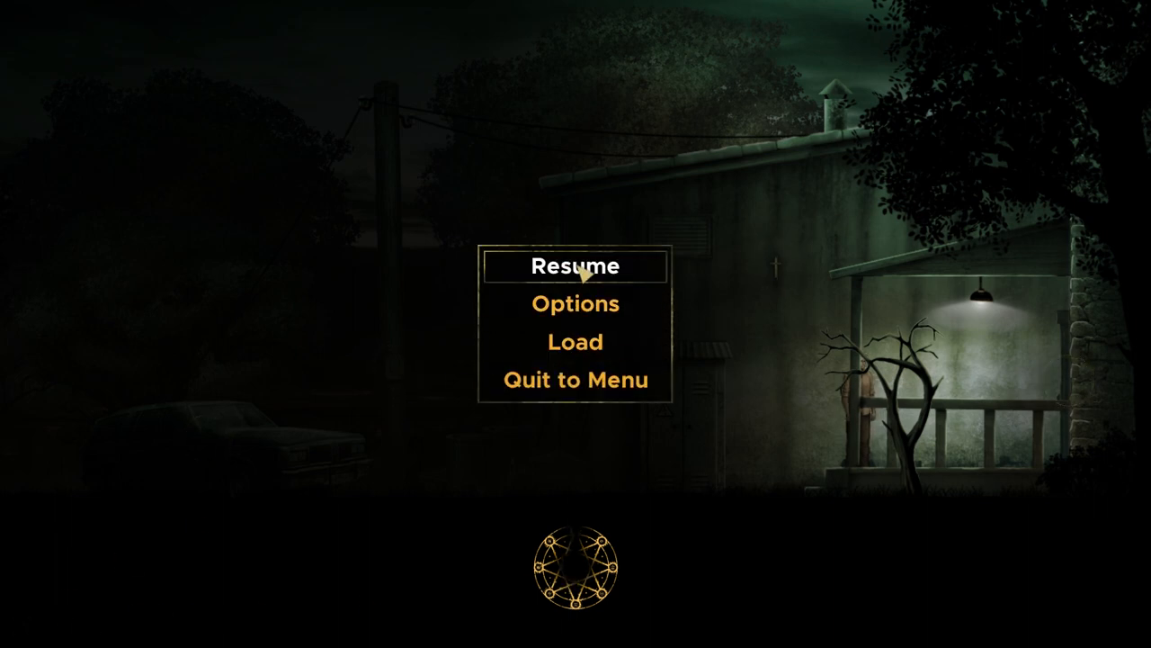
Step: Resume from the pause menu and walk the man over to the parked car
left_click(576, 265)
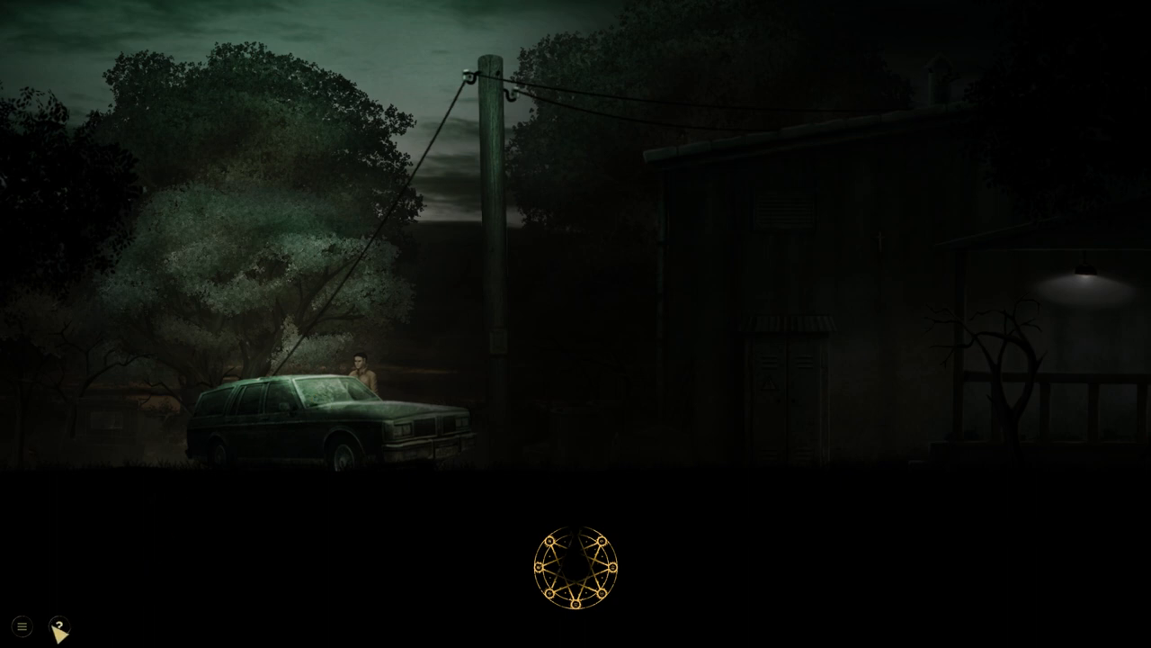
mouse_move(319, 446)
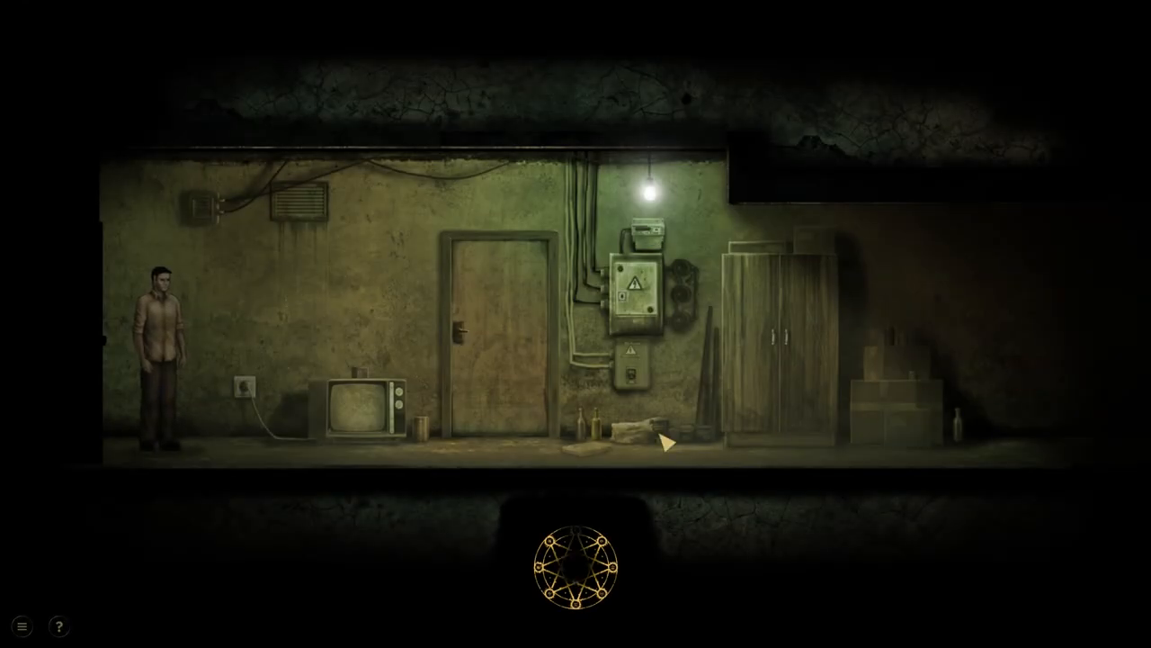
mouse_move(243, 391)
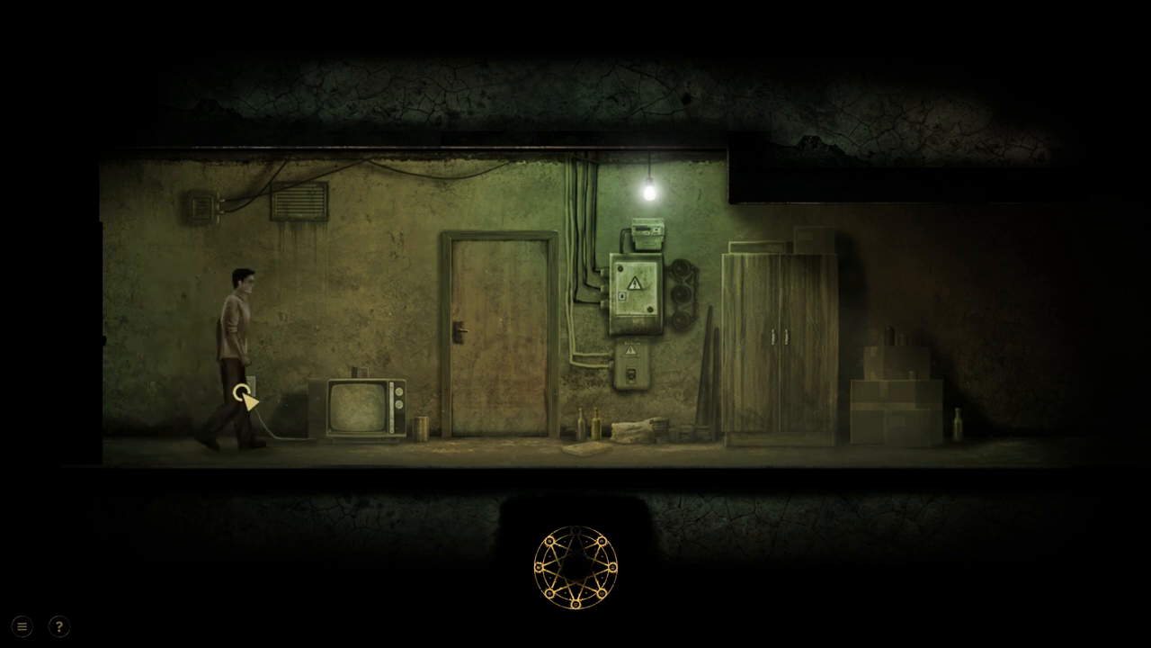
Step: Pull the television plug from its socket, inspect the bottles and fuse box, then walk back toward the door
left_click(236, 395)
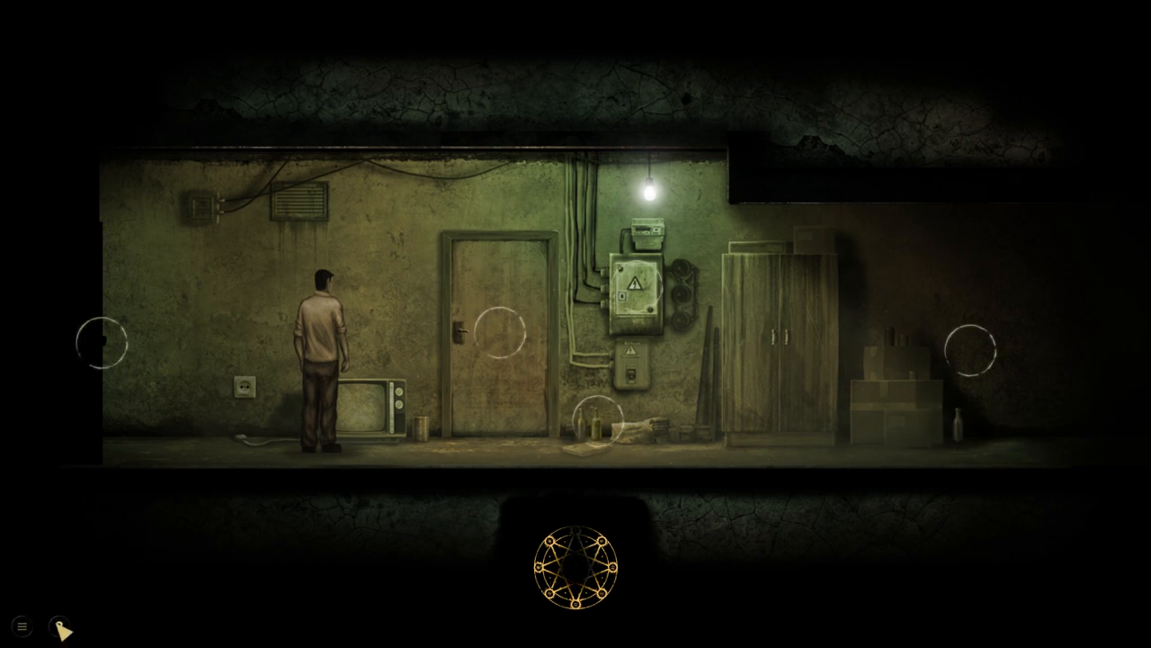
left_click(603, 423)
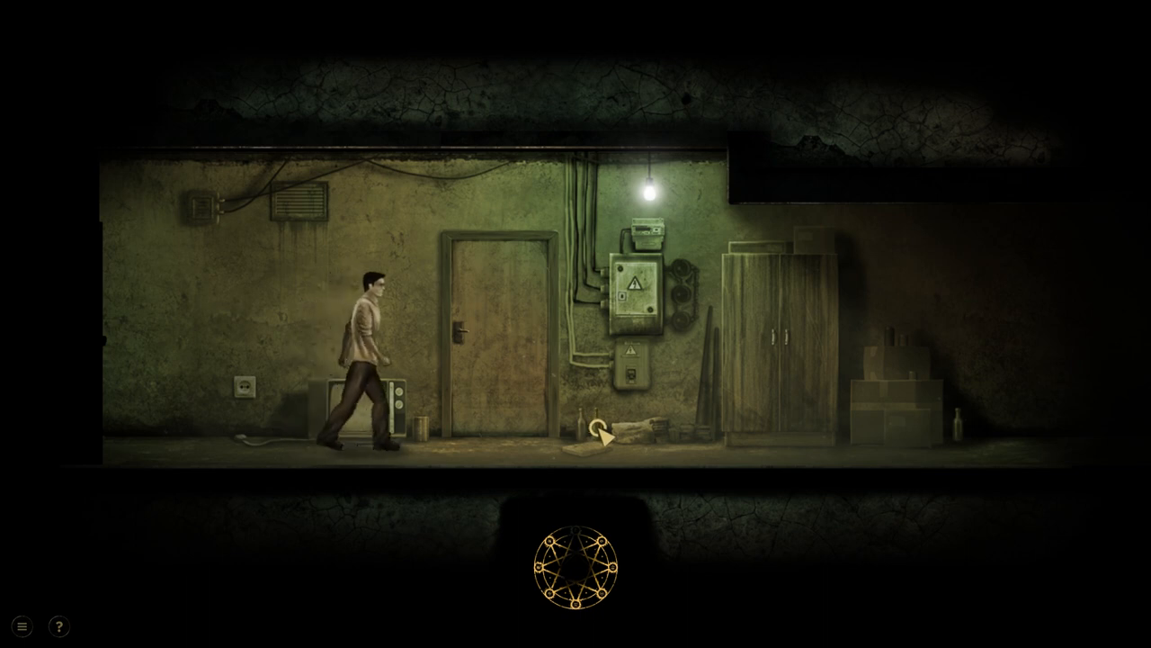
left_click(597, 436)
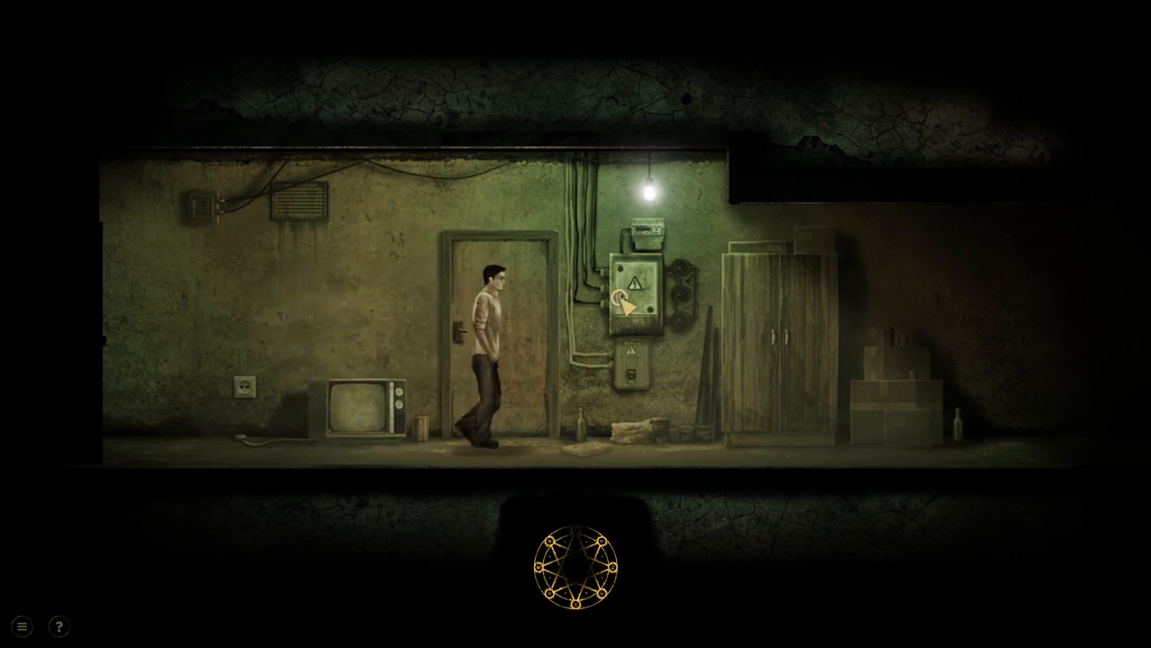
left_click(629, 297)
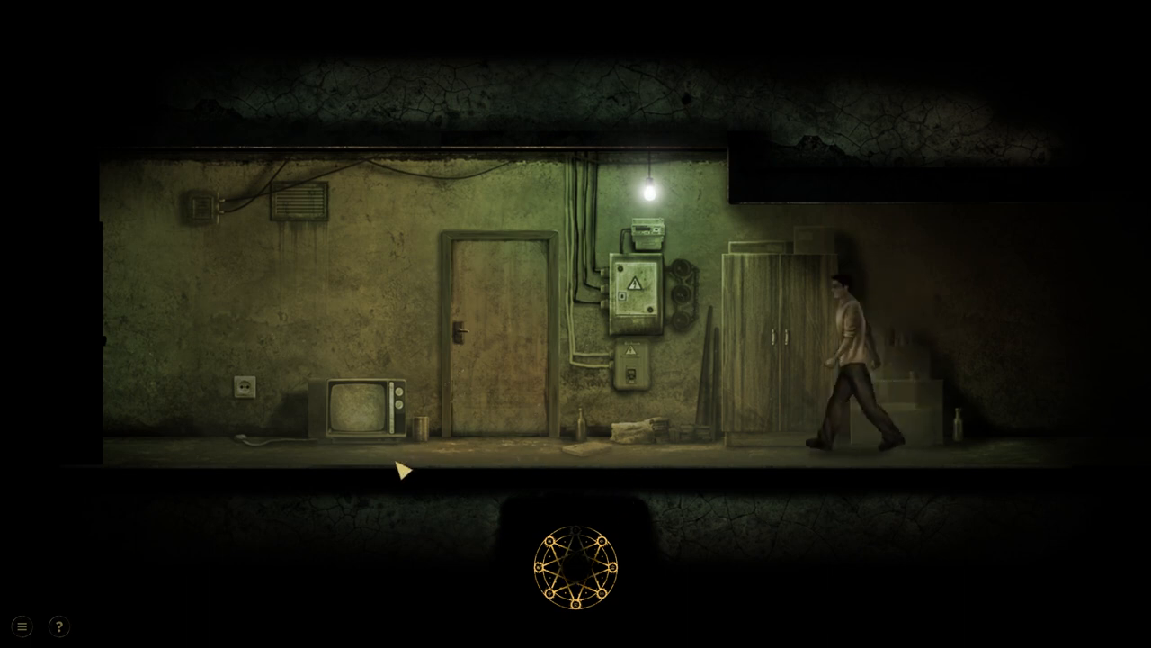
left_click(406, 476)
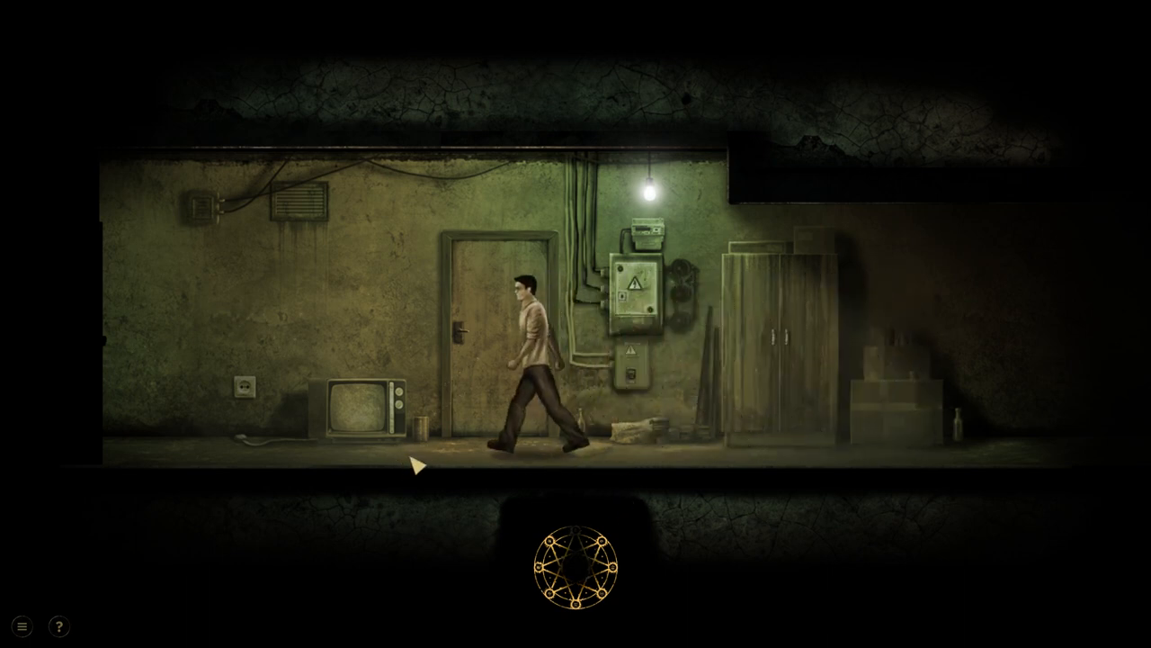